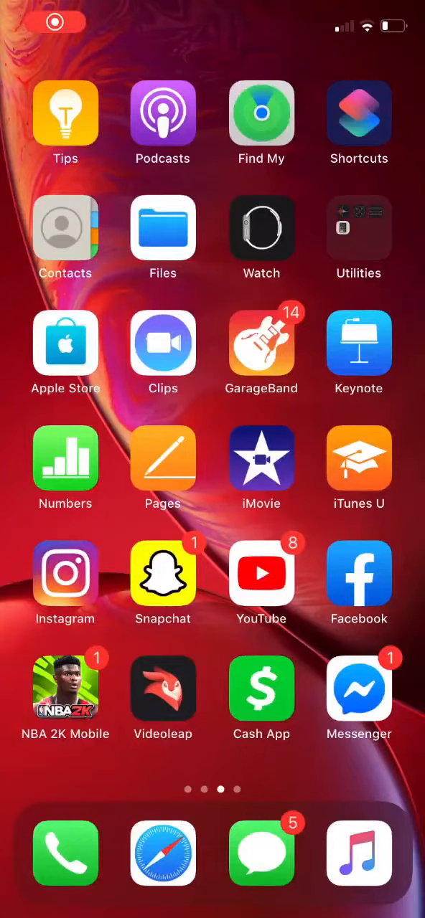
Launch GarageBand and bring up the Loop browser's Files section listing recent beat audio files to import.
click(261, 345)
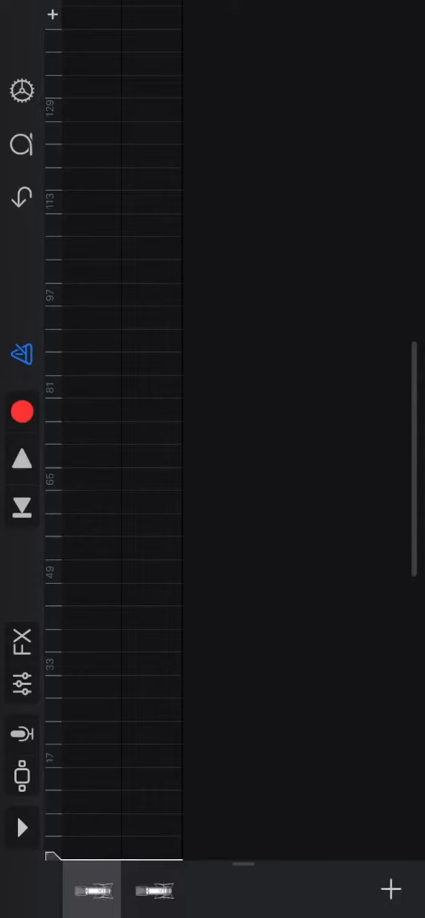
click(20, 142)
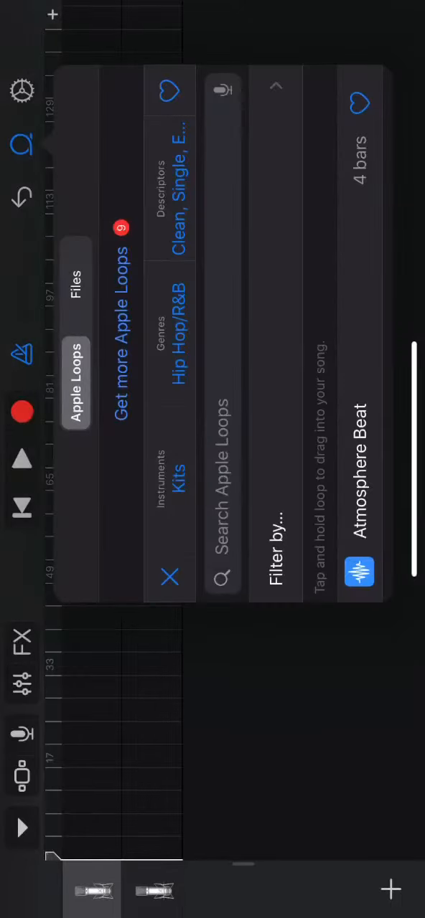
click(78, 287)
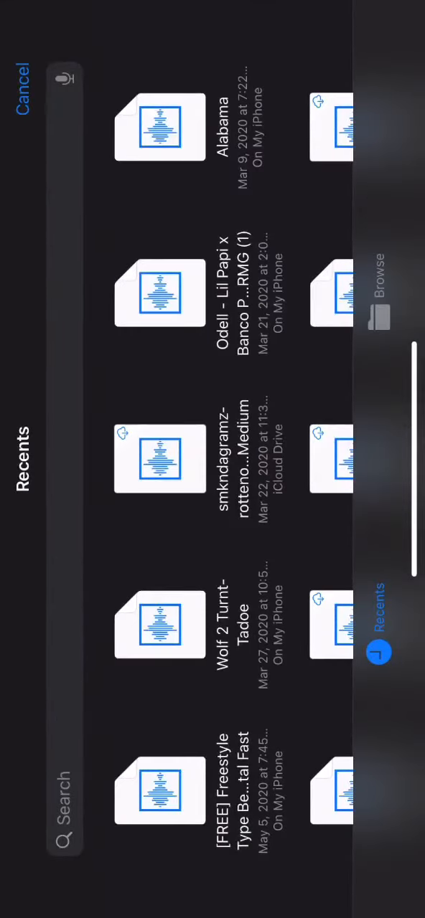
click(378, 315)
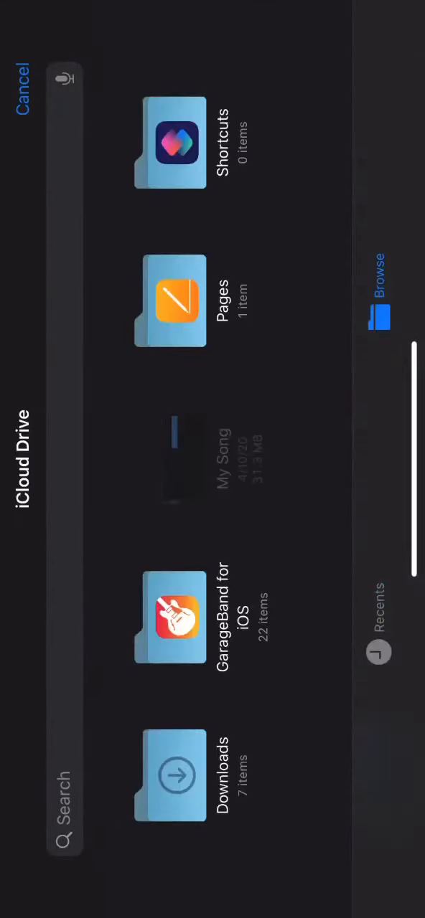
click(379, 651)
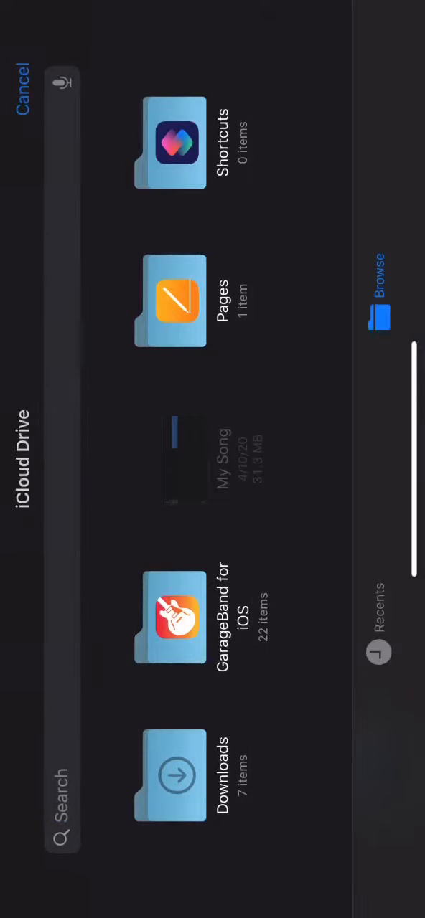
click(389, 651)
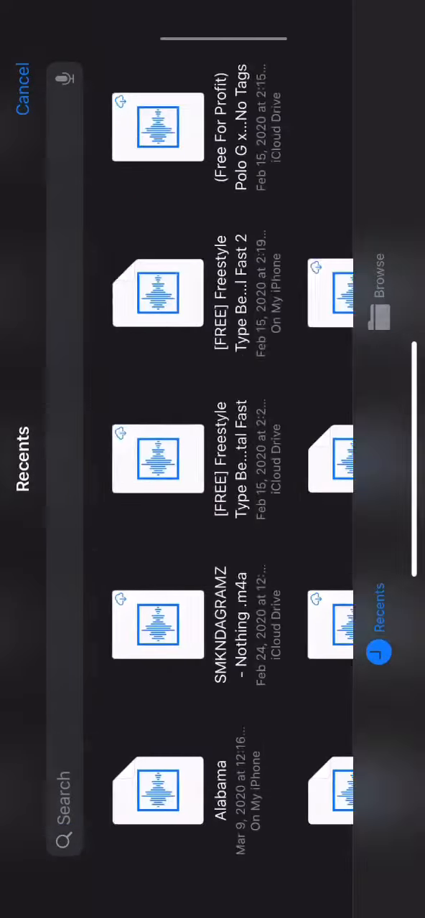